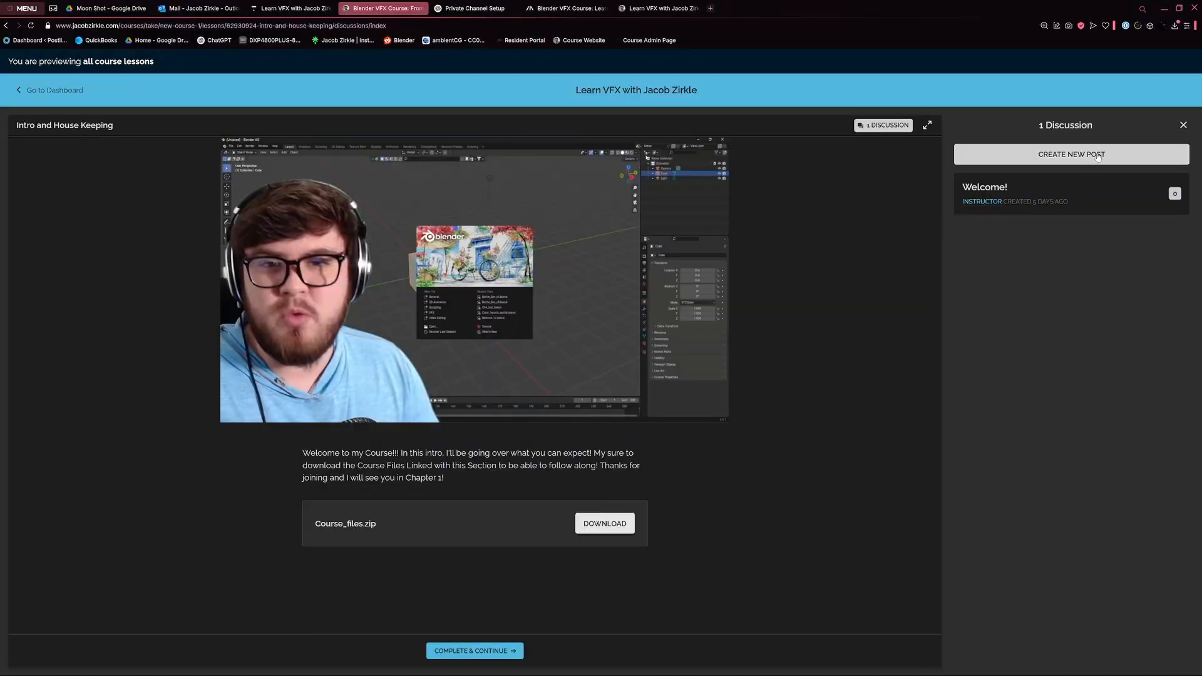
# Start a new lesson discussion post, then view the landing page's 30% off $89.99 offer.
pyautogui.click(985, 186)
pyautogui.write("I'm stuck at 0:07 can someone help")
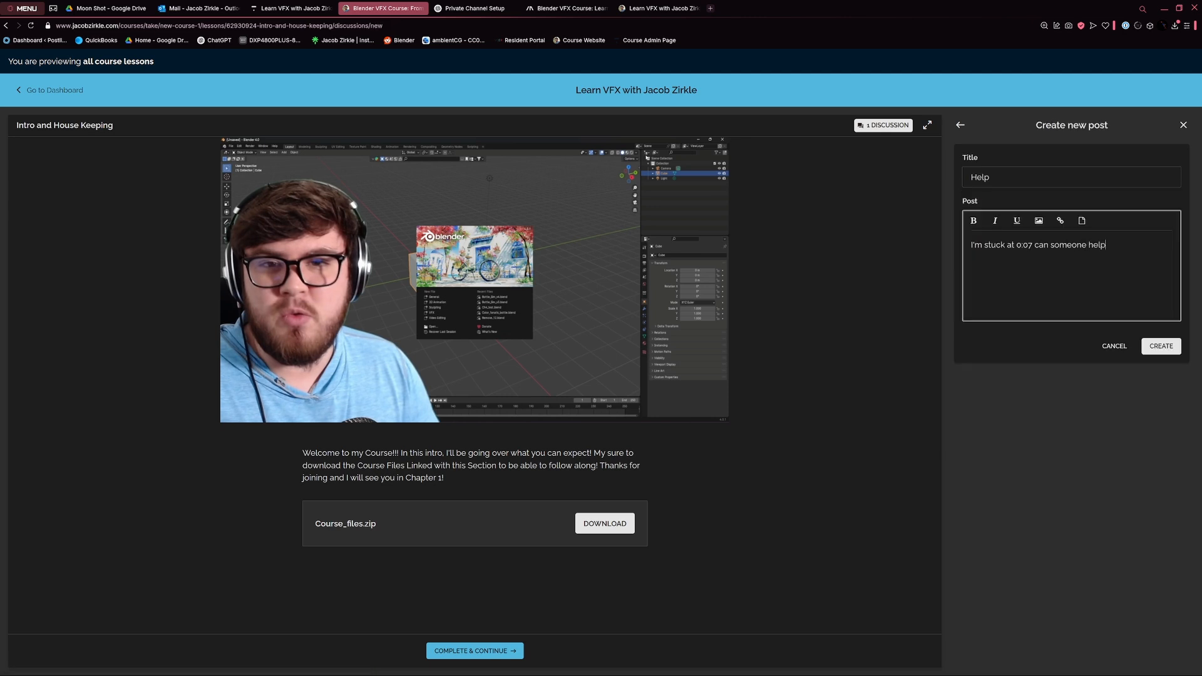
pyautogui.click(473, 8)
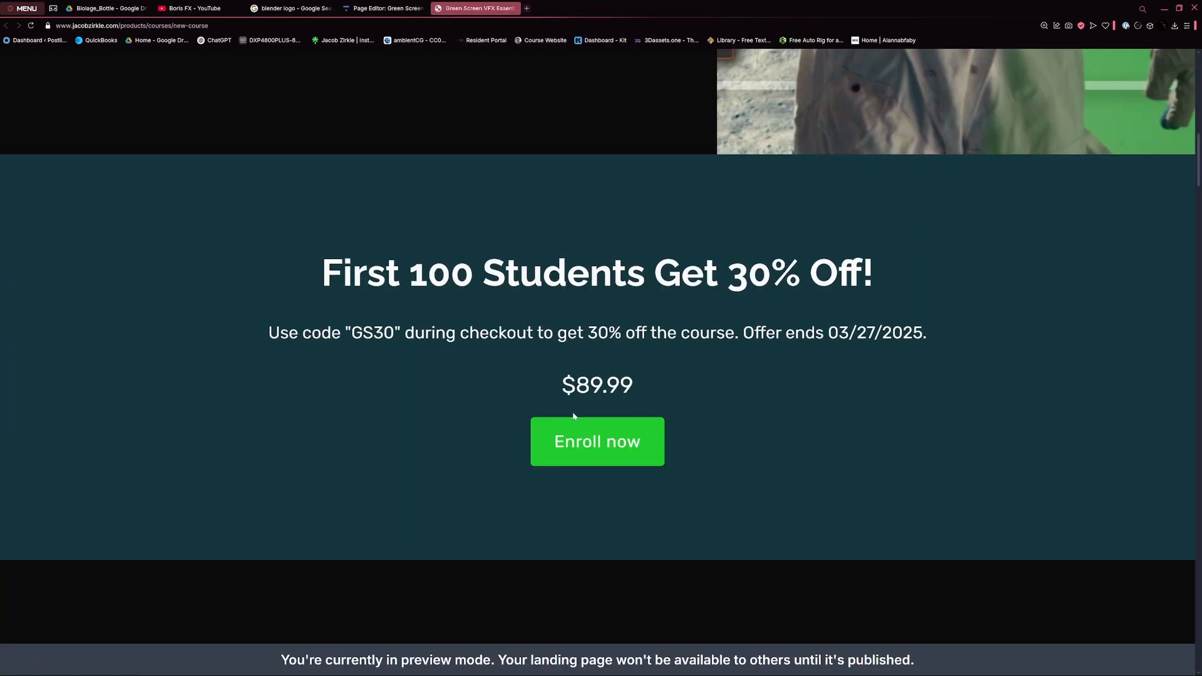
pyautogui.moveTo(537, 421)
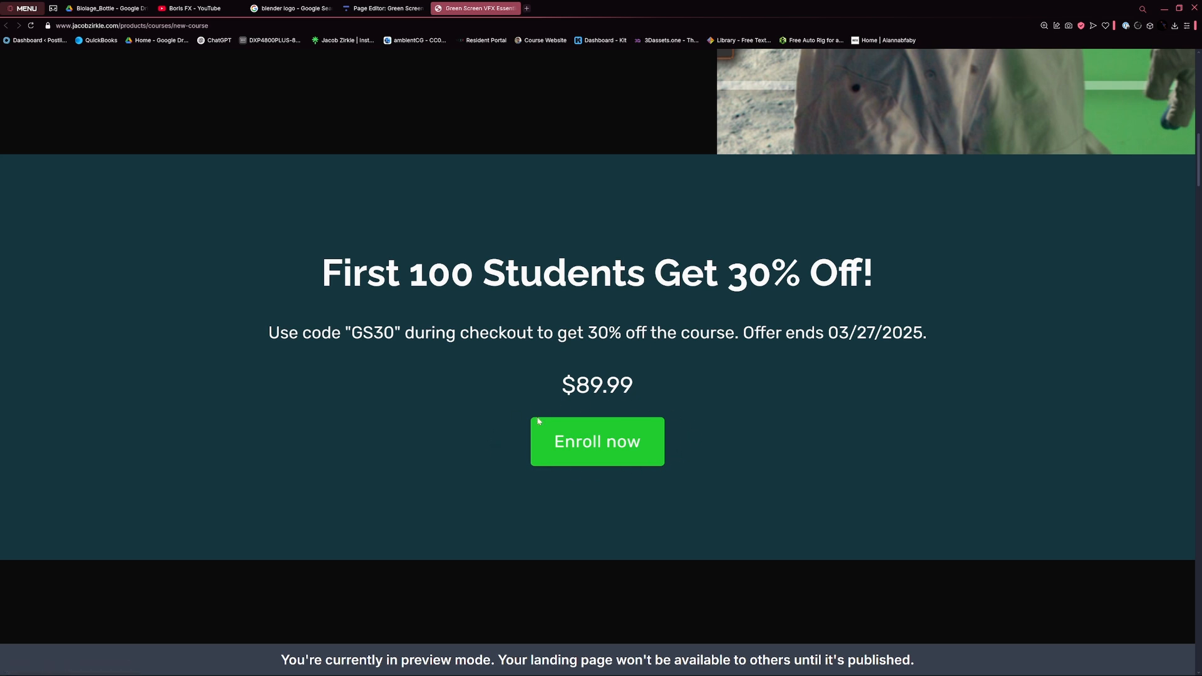